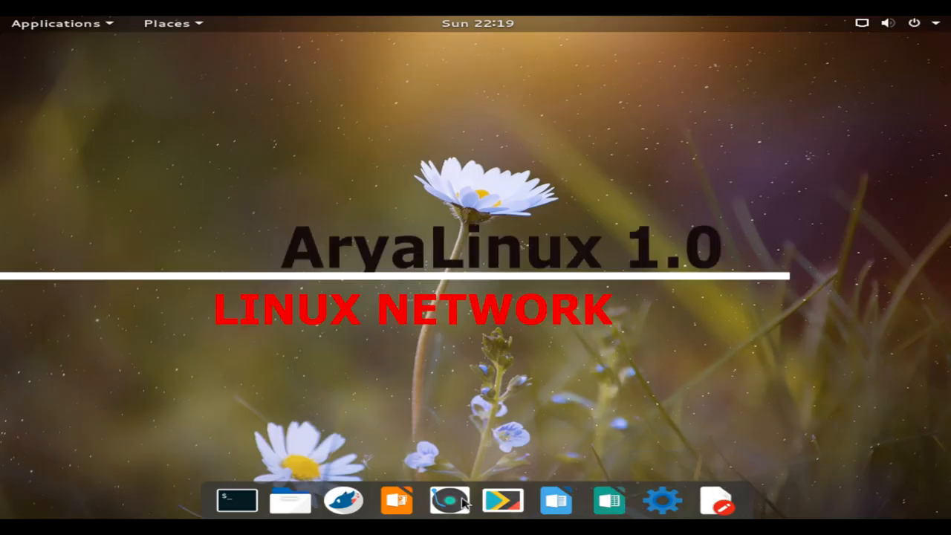
mouse_move(236, 499)
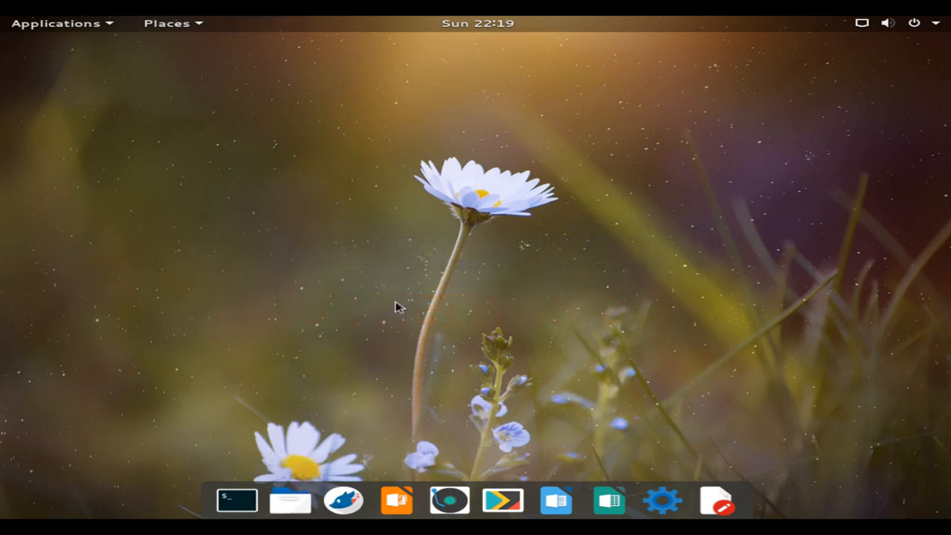
Step: Launch Files from the dock to show the Home folder
left_click(289, 499)
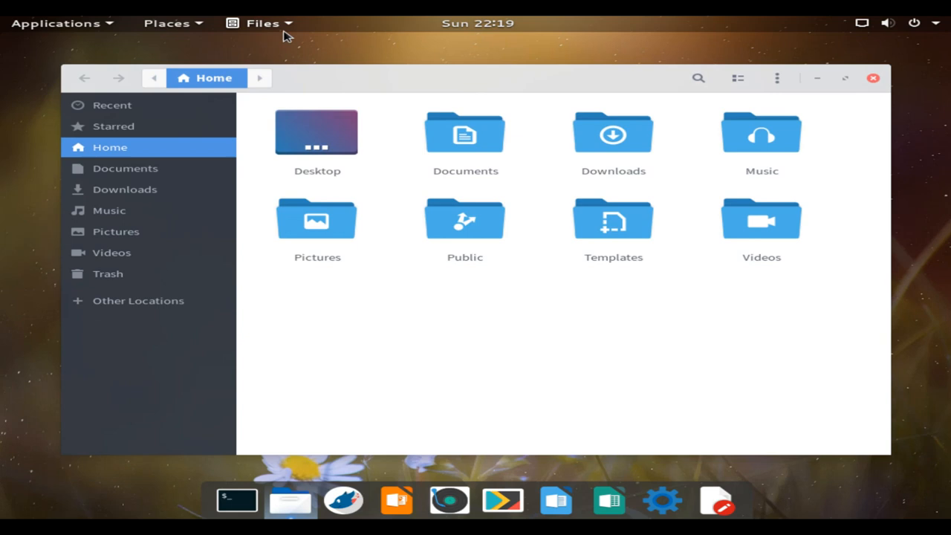
mouse_move(296, 230)
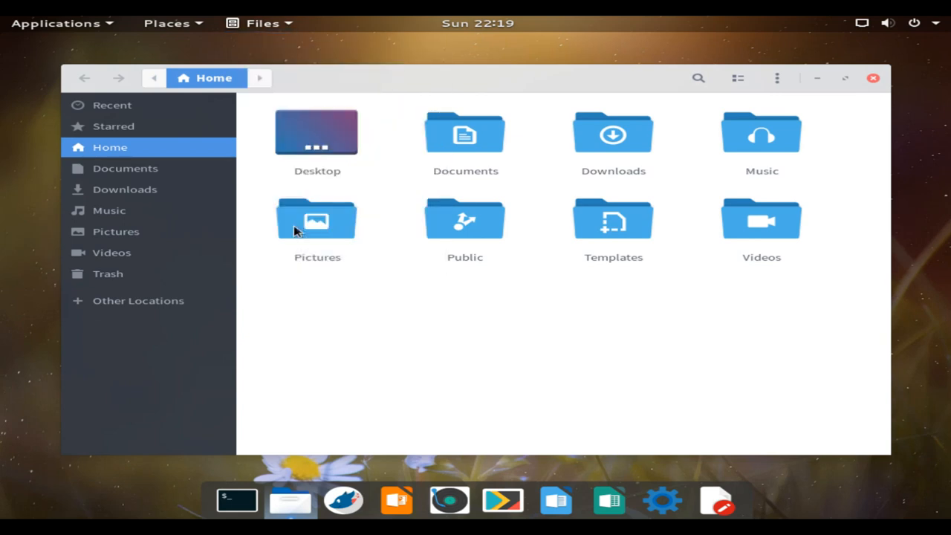
Step: Show the Files About Credits and scroll through the full credits list
left_click(521, 158)
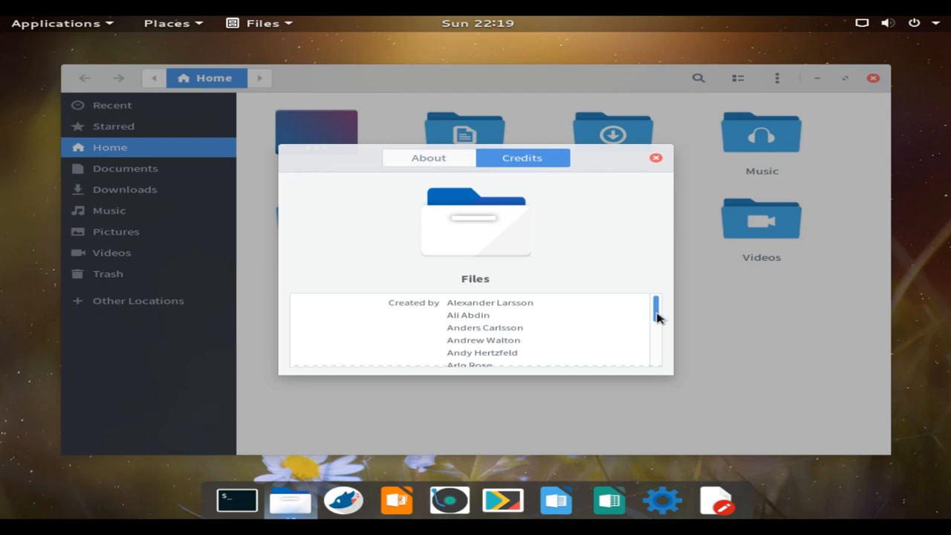
scroll("down", 3)
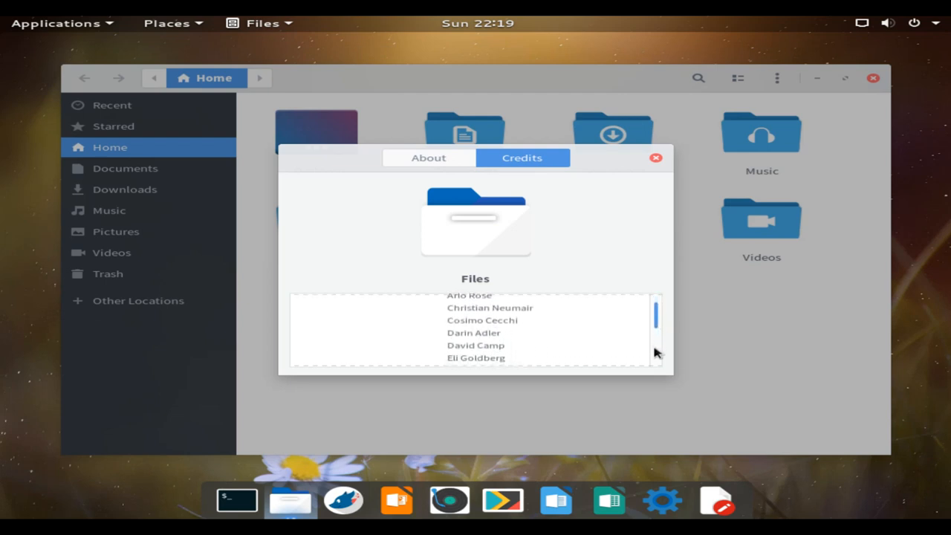
scroll("down", 3)
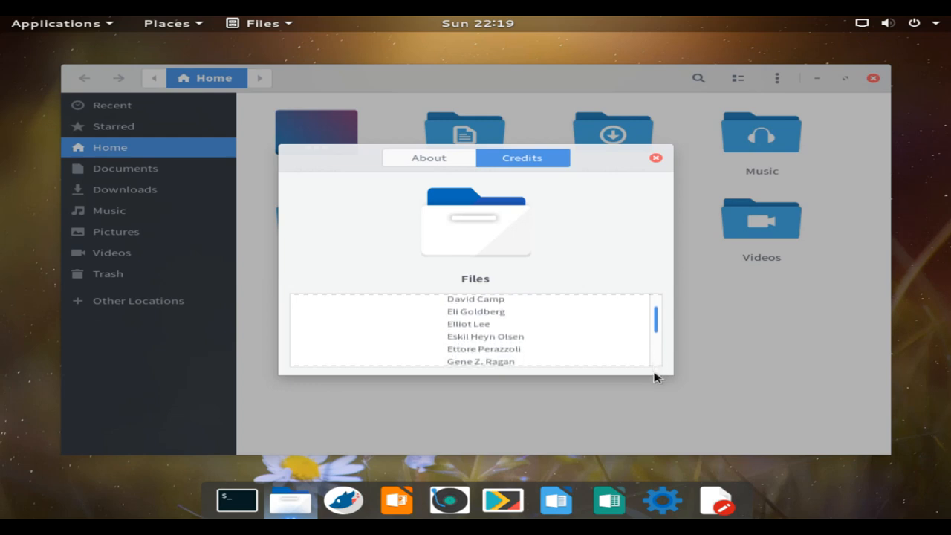
scroll("down", 3)
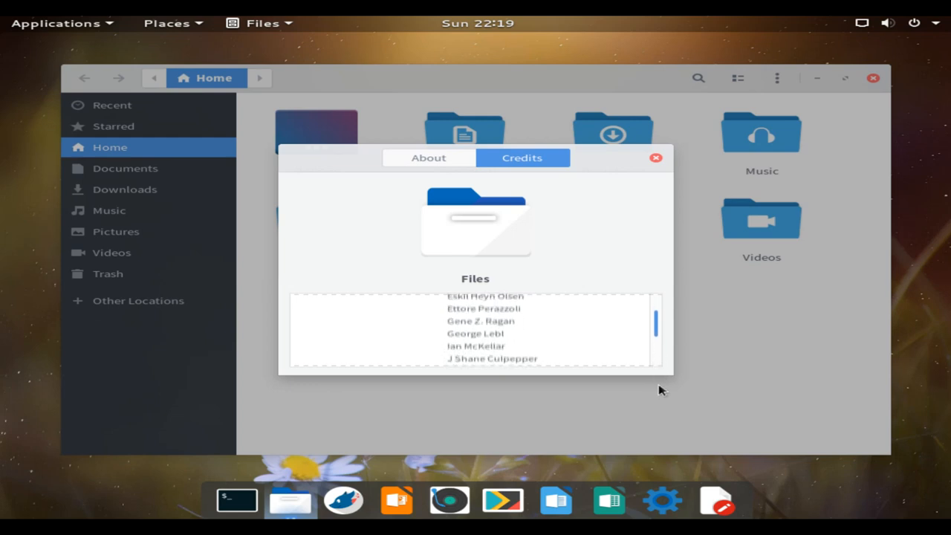
scroll("down", 3)
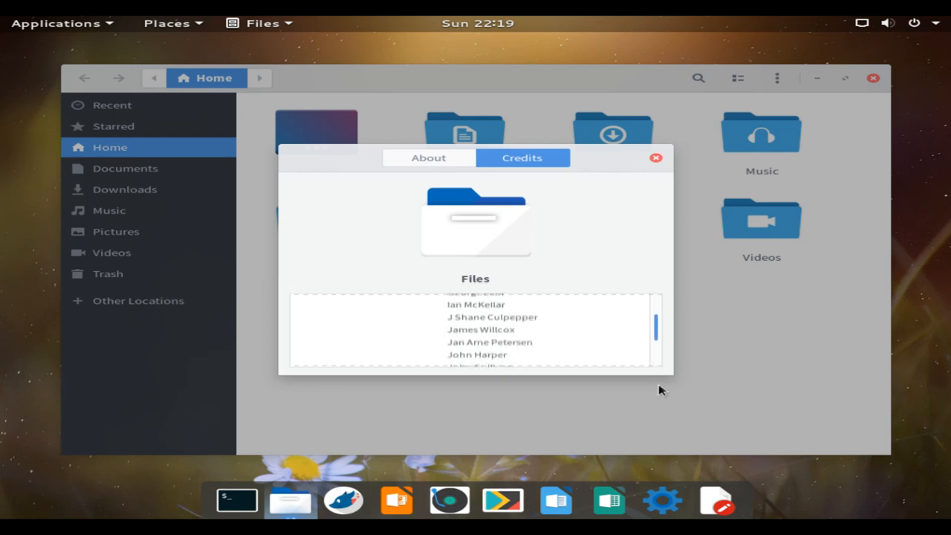
scroll("down", 3)
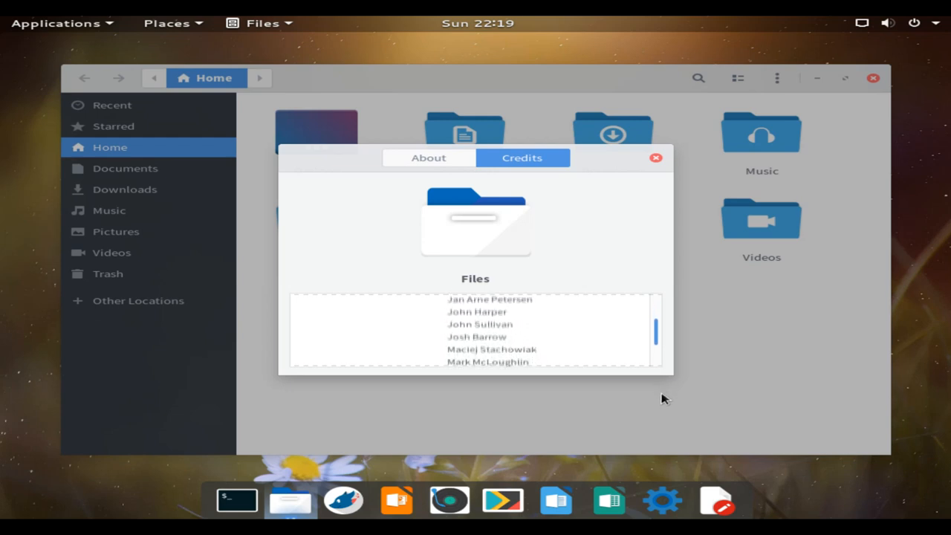
scroll("down", 3)
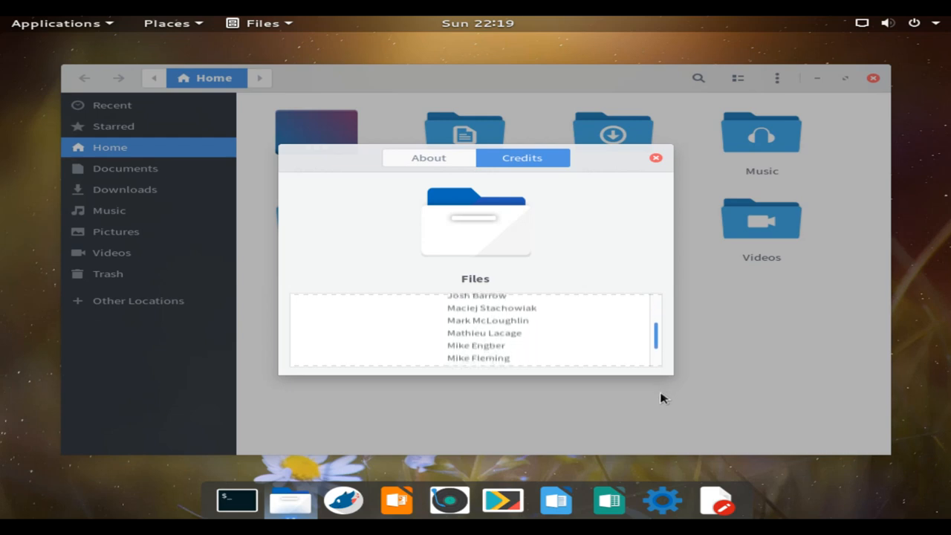
scroll("down", 3)
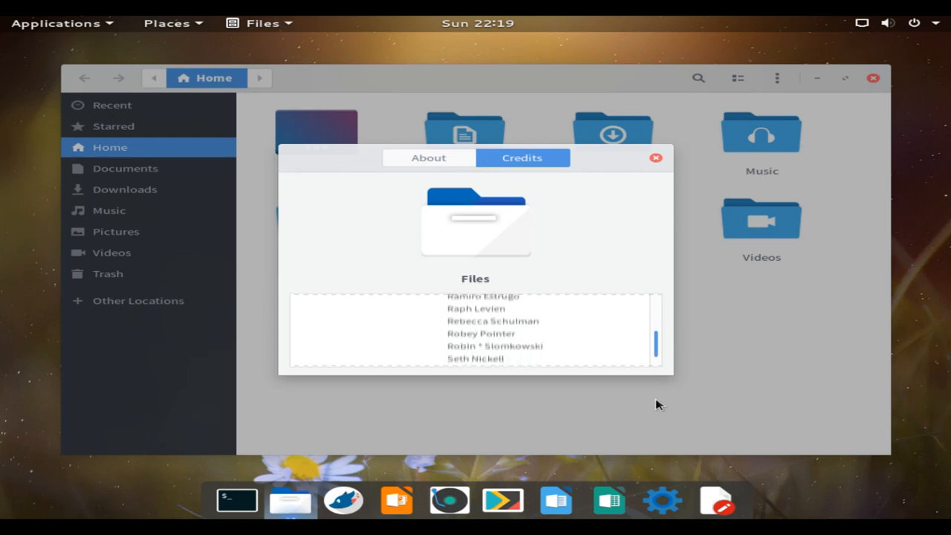
scroll("down", 3)
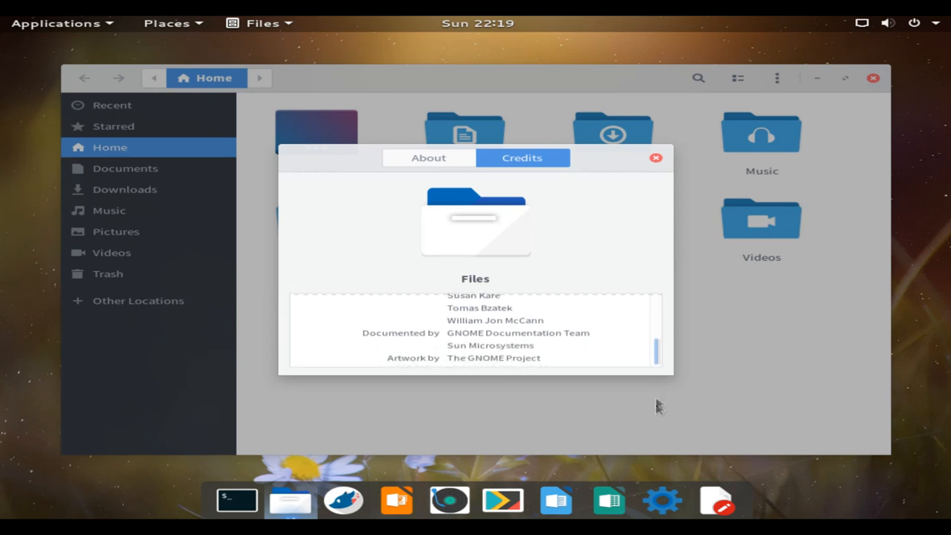
Step: Dismiss the credits, close the Files window, and bring up the Applications menu
left_click(655, 157)
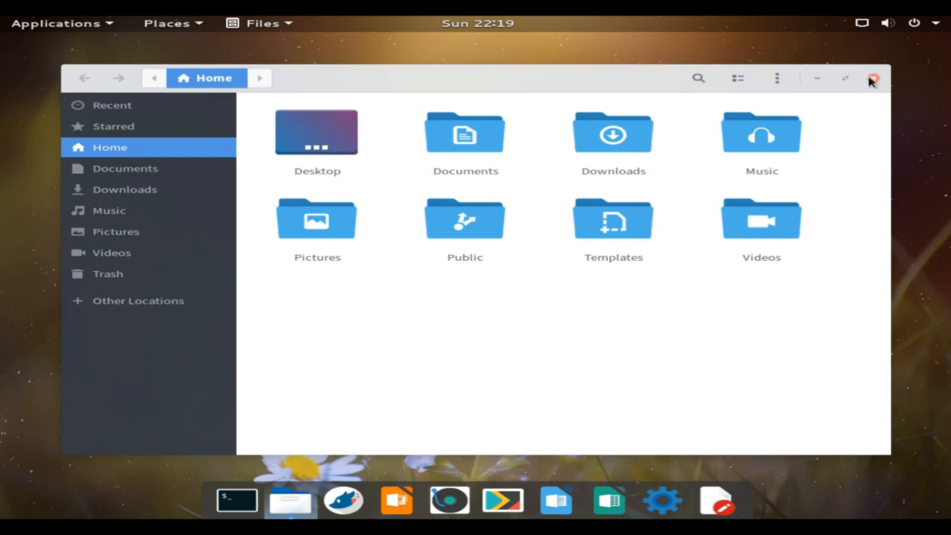
left_click(872, 78)
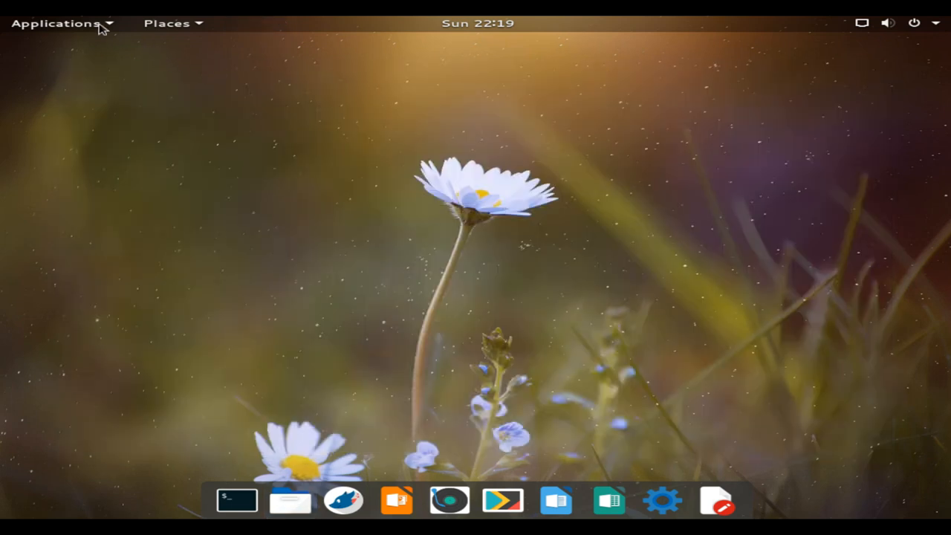
left_click(56, 23)
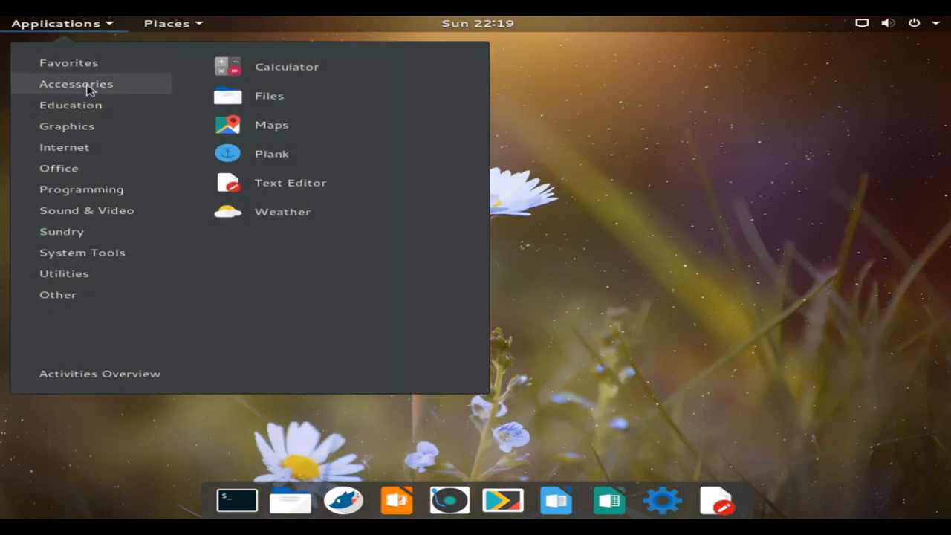